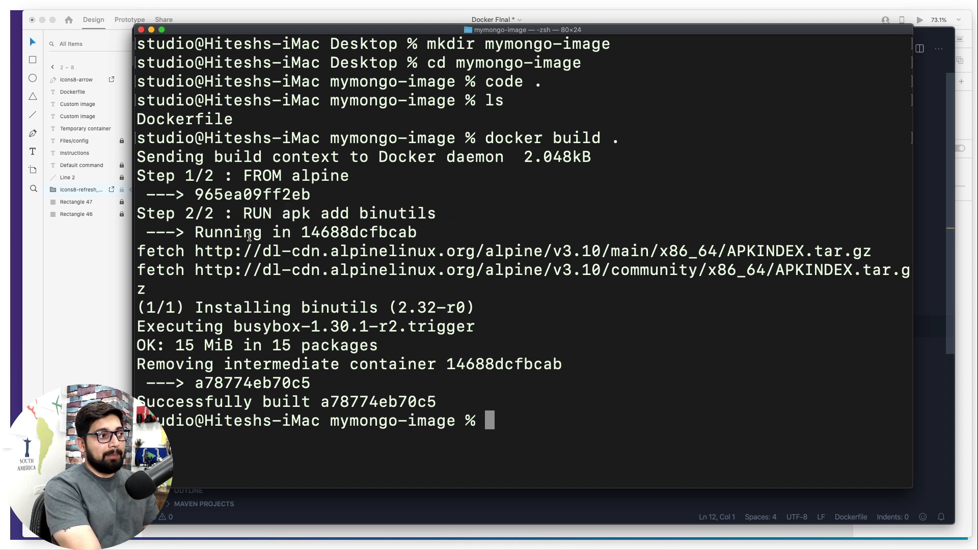
Highlight the 'Running in' intermediate container ID 14688dcfbcab in the build output.
double_click(231, 232)
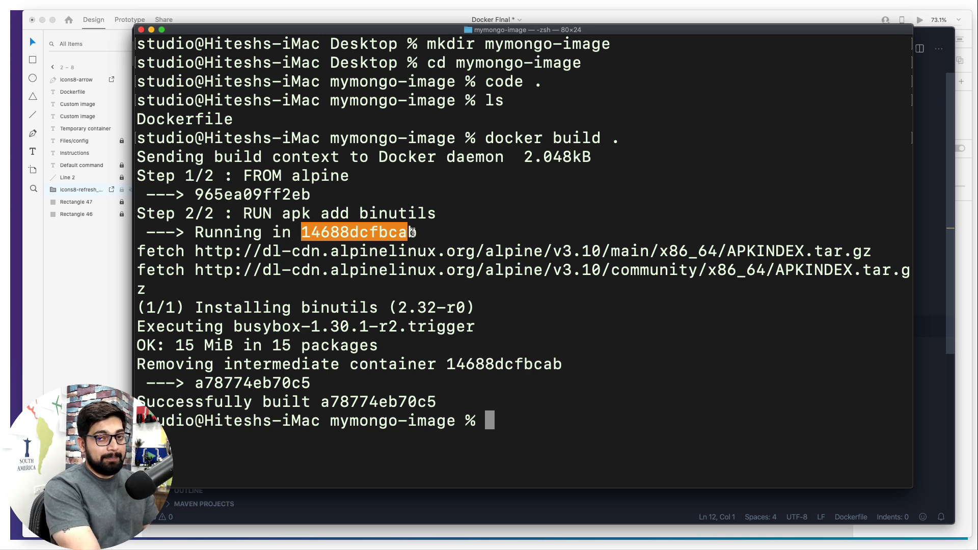
mouse_move(111, 312)
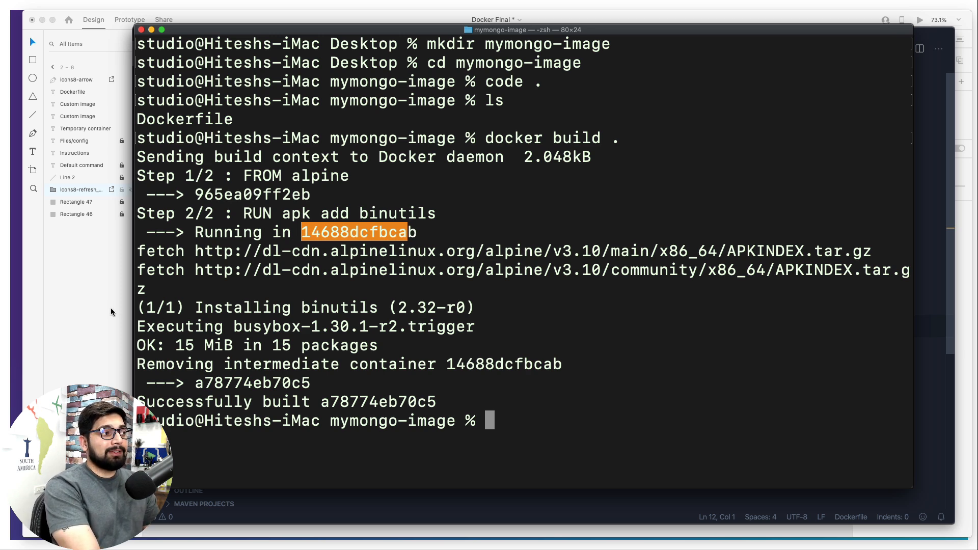
Bring the XD build diagram forward and select the Dockerfile icon with its label.
left_click(140, 29)
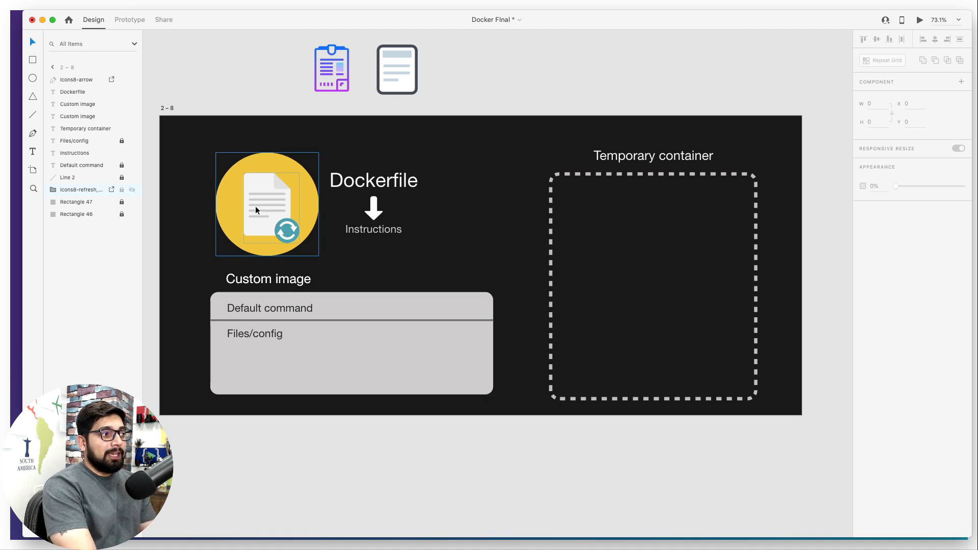
left_click(266, 204)
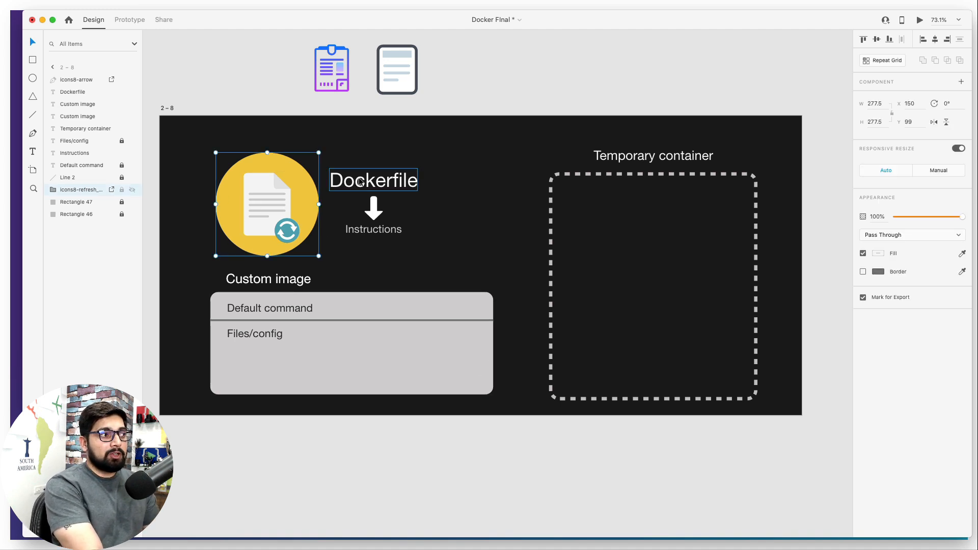
left_click(373, 230)
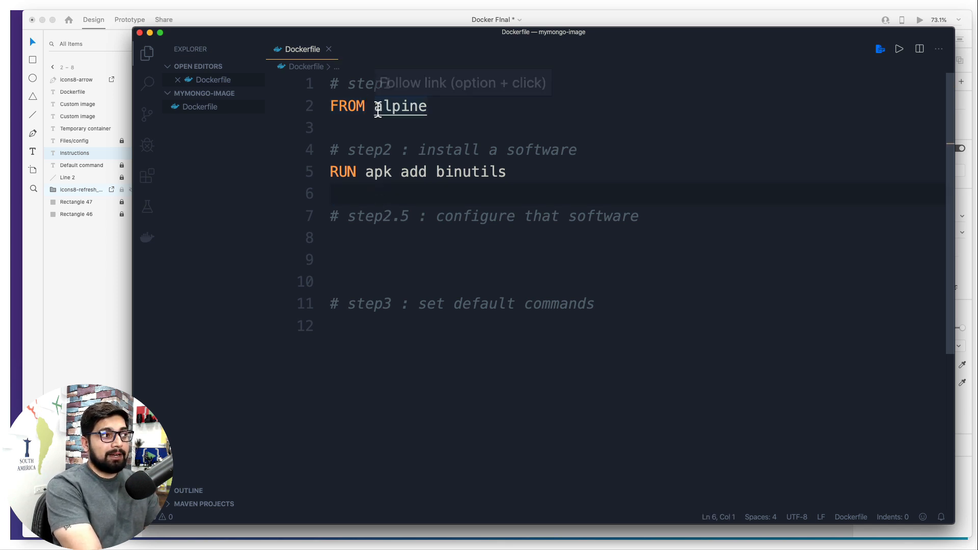
Highlight the base image name 'alpine' on the Dockerfile's FROM line.
double_click(400, 105)
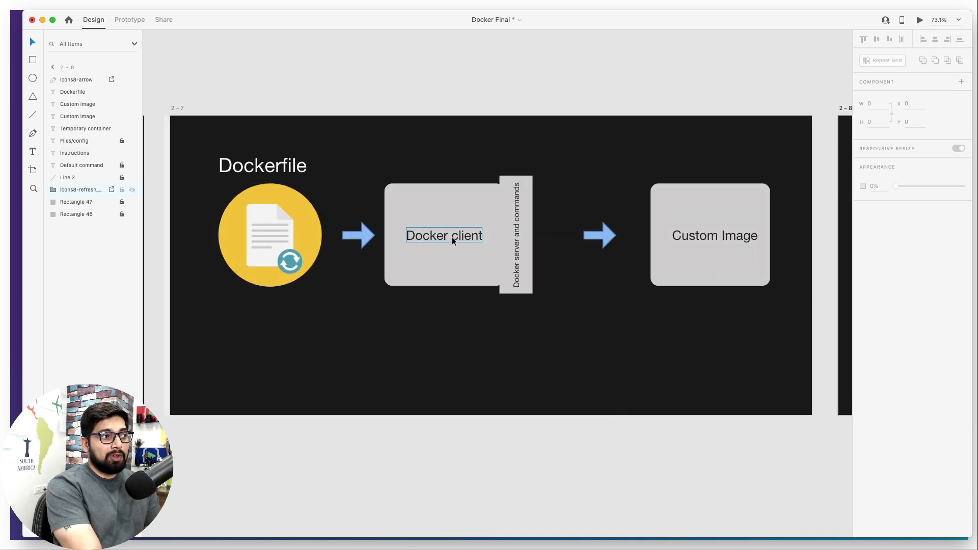
Scroll the artboard over to the custom image's Files/config area.
scroll("right", 3)
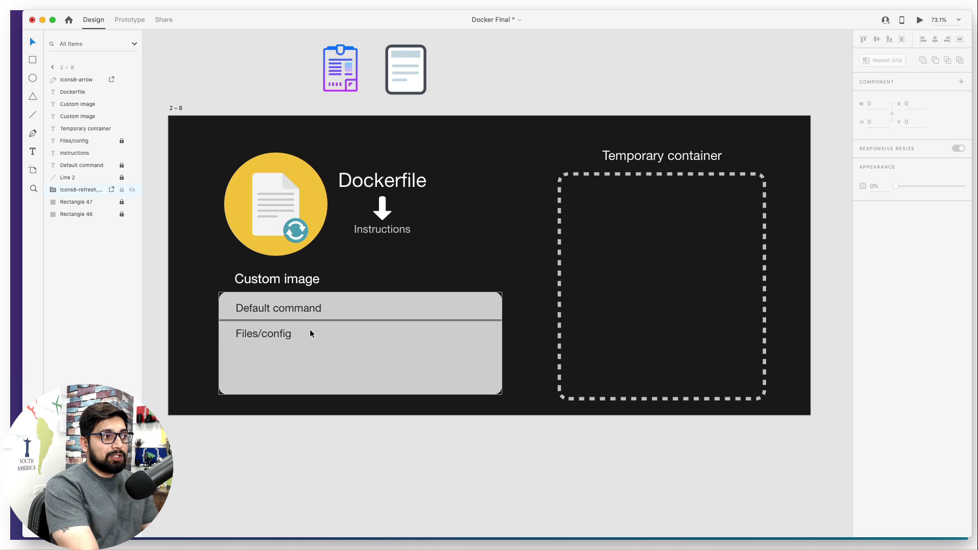
mouse_move(392, 349)
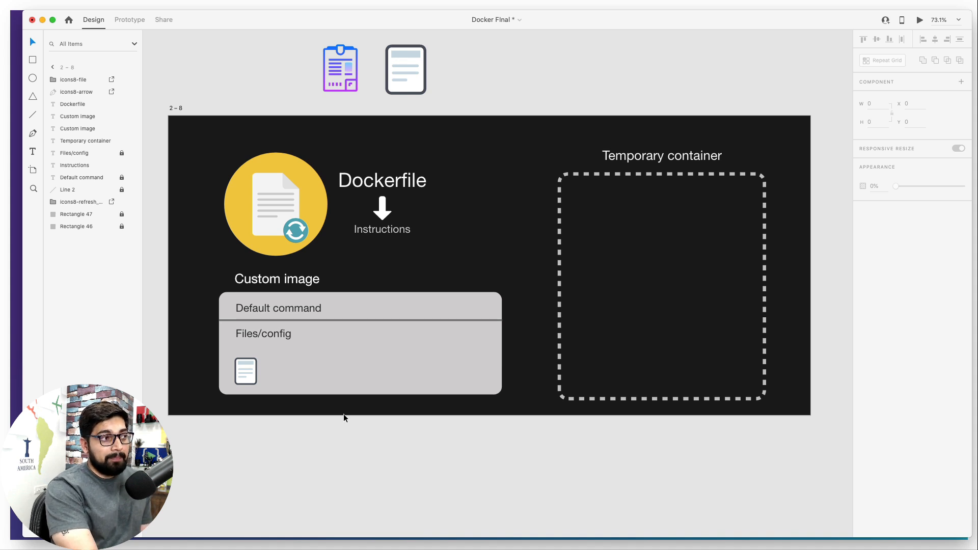
Copy the document icon into the dashed Temporary container, then grab the purple clipboard icon for it too.
left_click(662, 281)
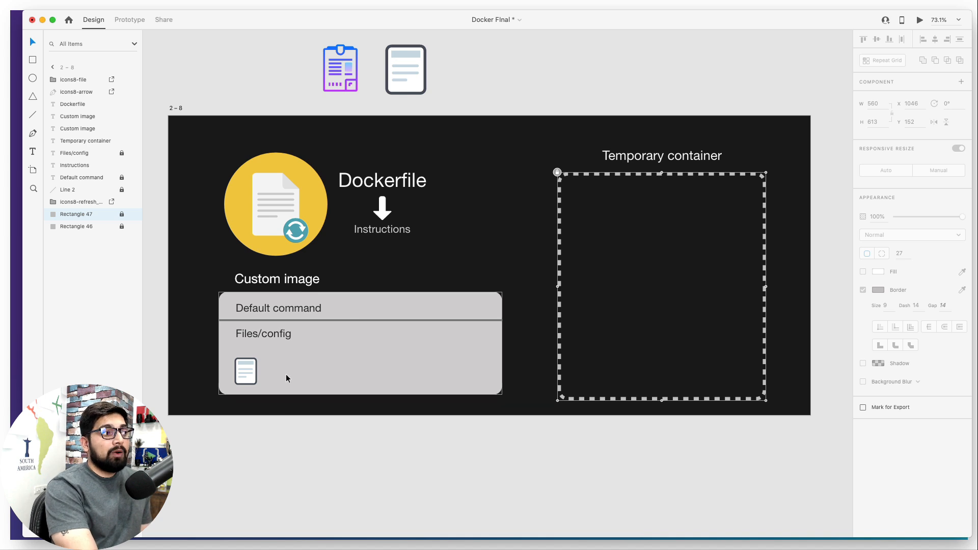
left_click(77, 226)
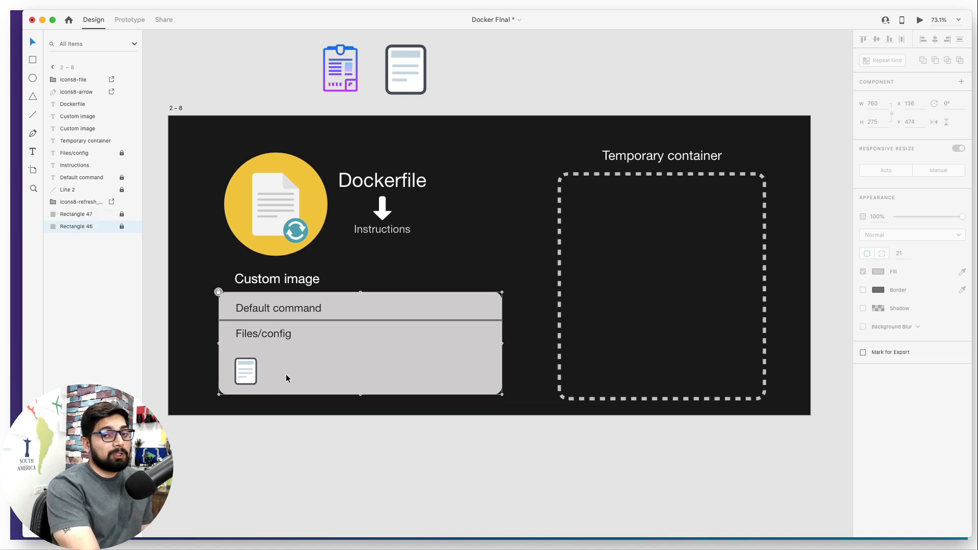
left_click(246, 371)
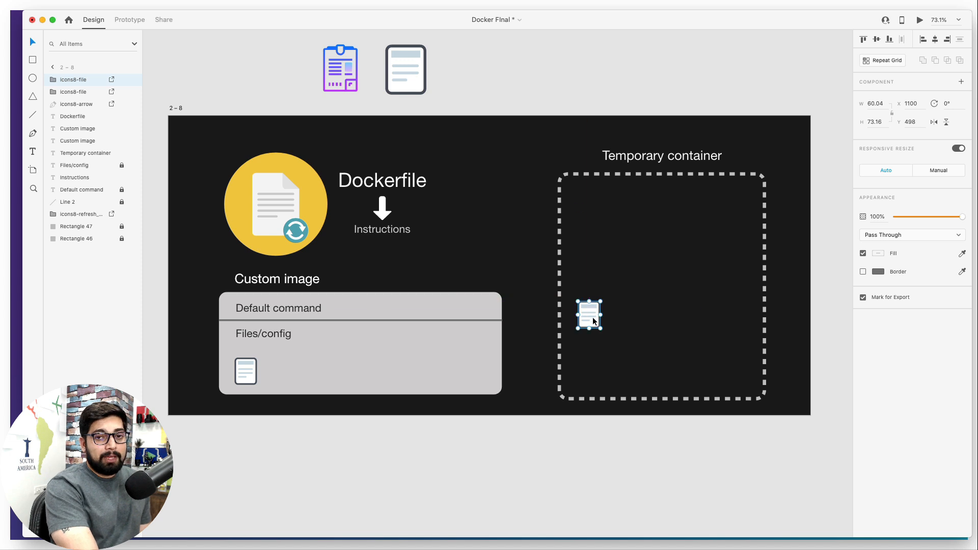
left_click(621, 337)
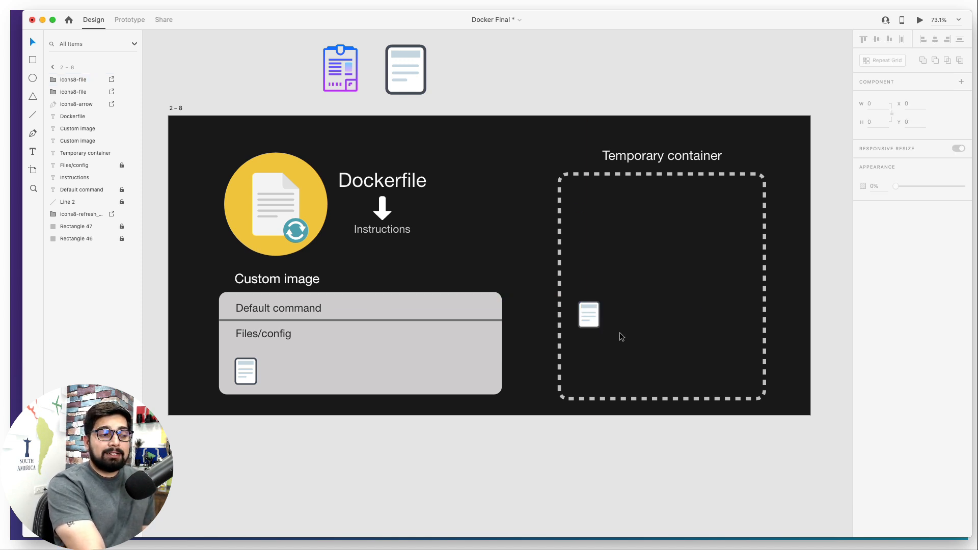
mouse_move(643, 342)
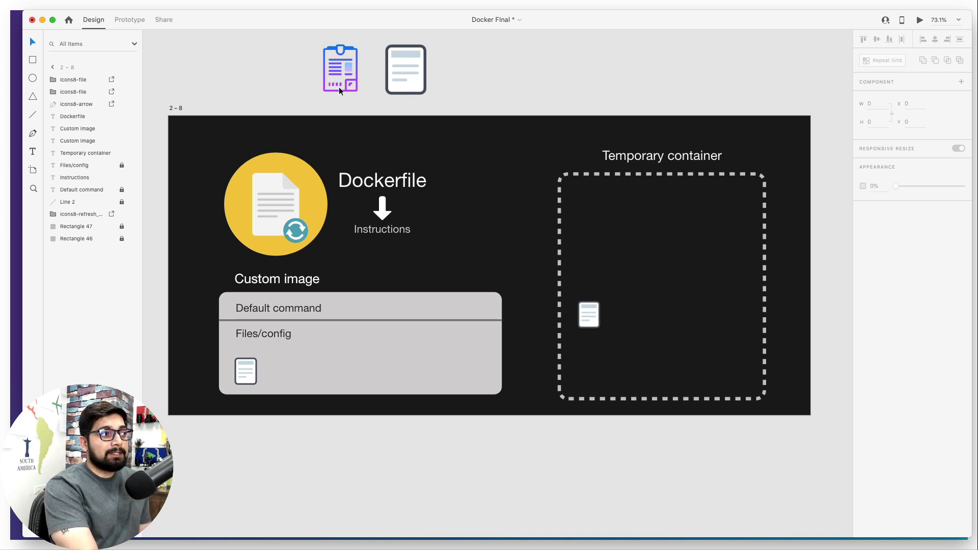
left_click(341, 68)
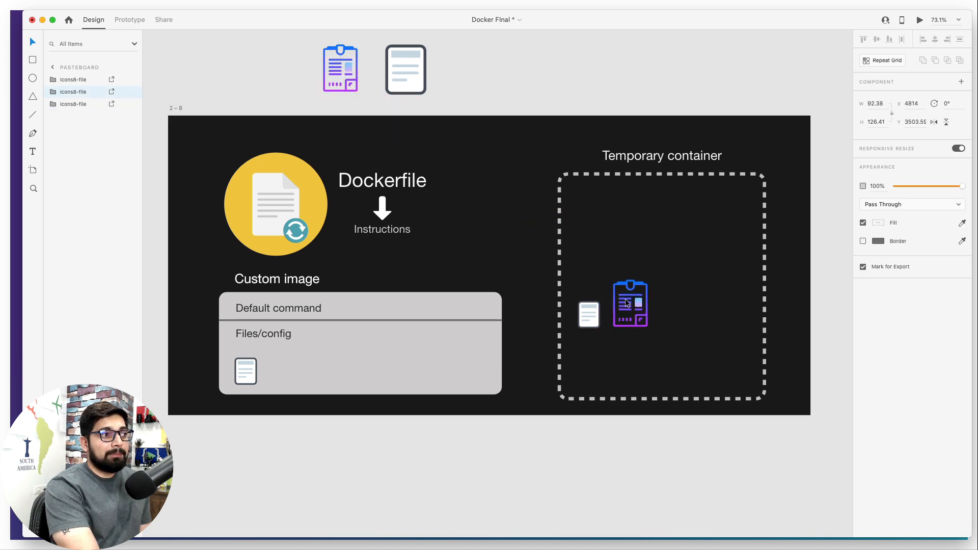
Shrink the clipboard icon to match the document icon and copy the pair into Custom image's Files/config.
left_click(630, 304)
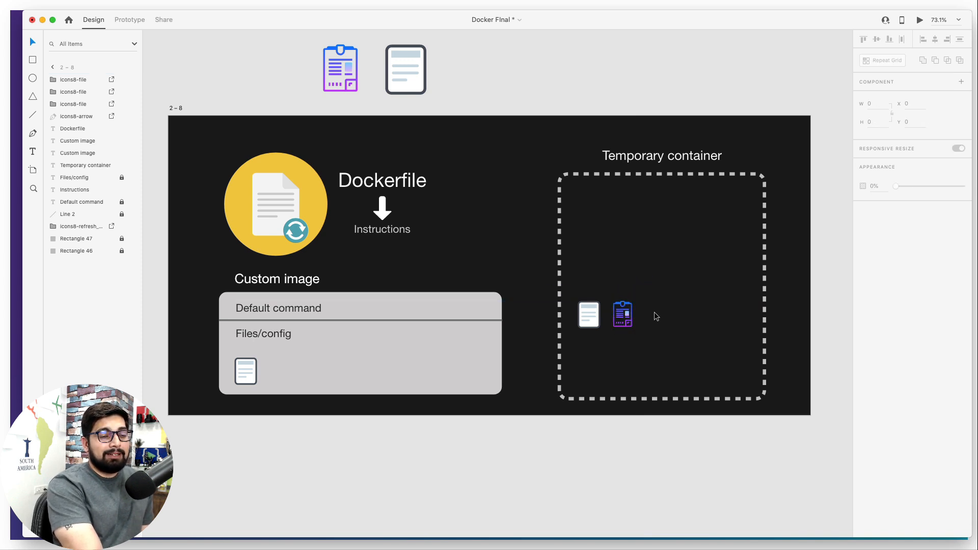
mouse_move(656, 316)
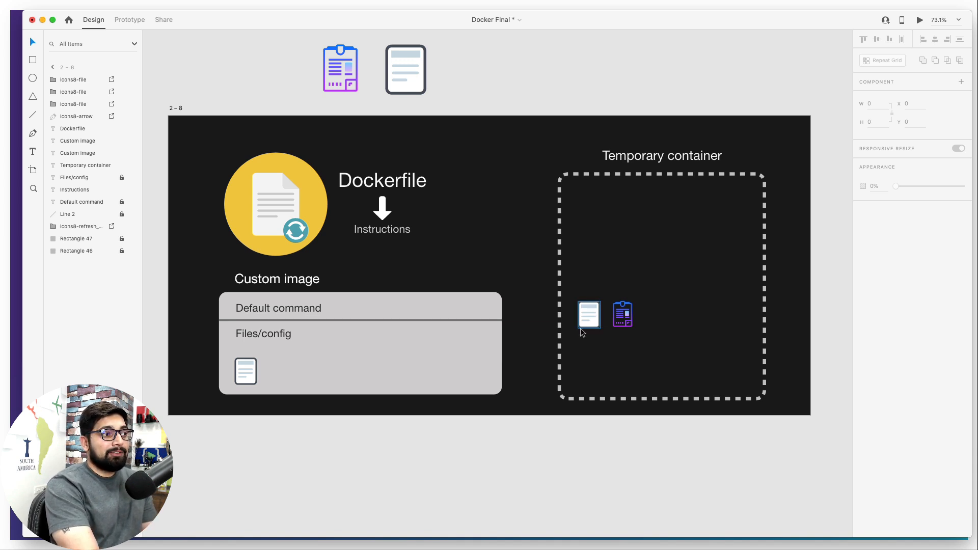
left_click(246, 371)
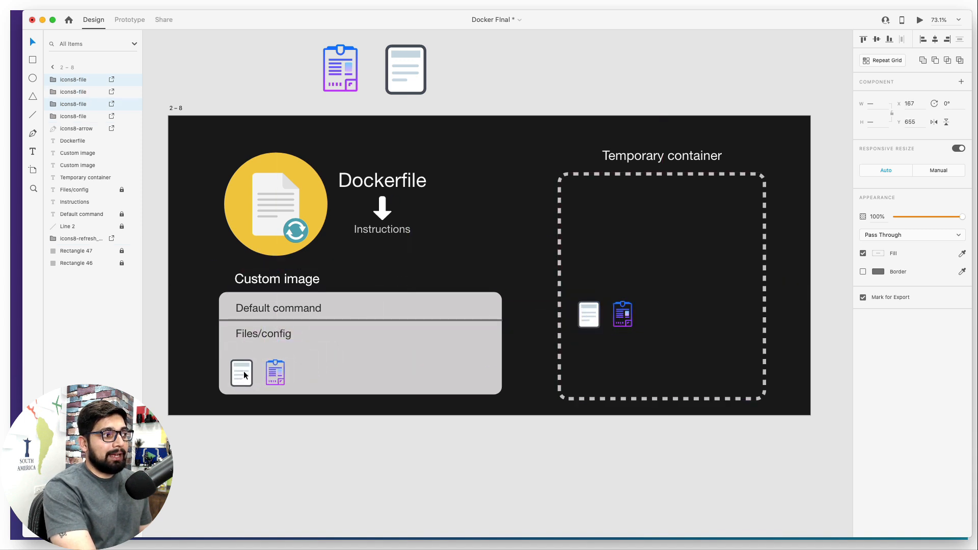
left_click(242, 373)
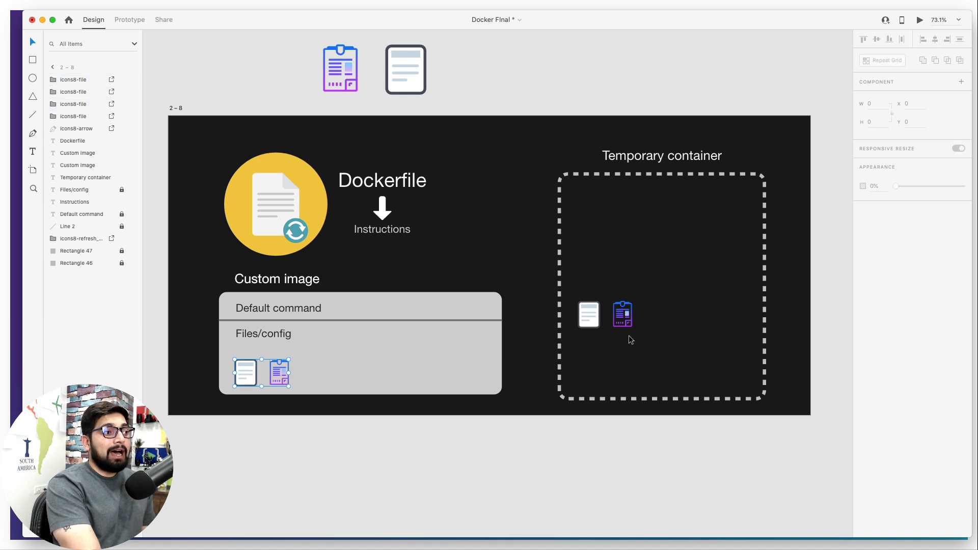
left_click(652, 313)
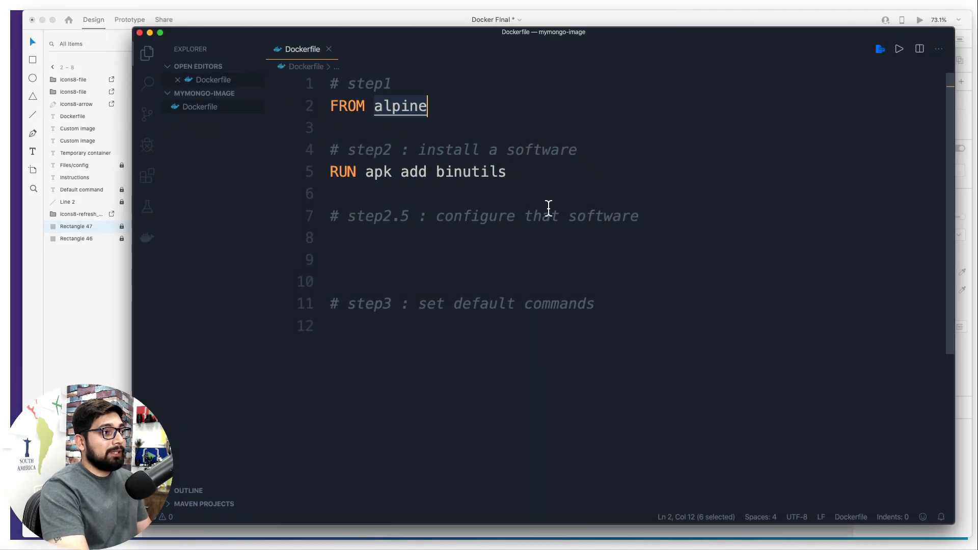
Add a second Dockerfile line 'RUN apk add someprogram', correcting the 'rogrram' typo.
left_click(507, 171)
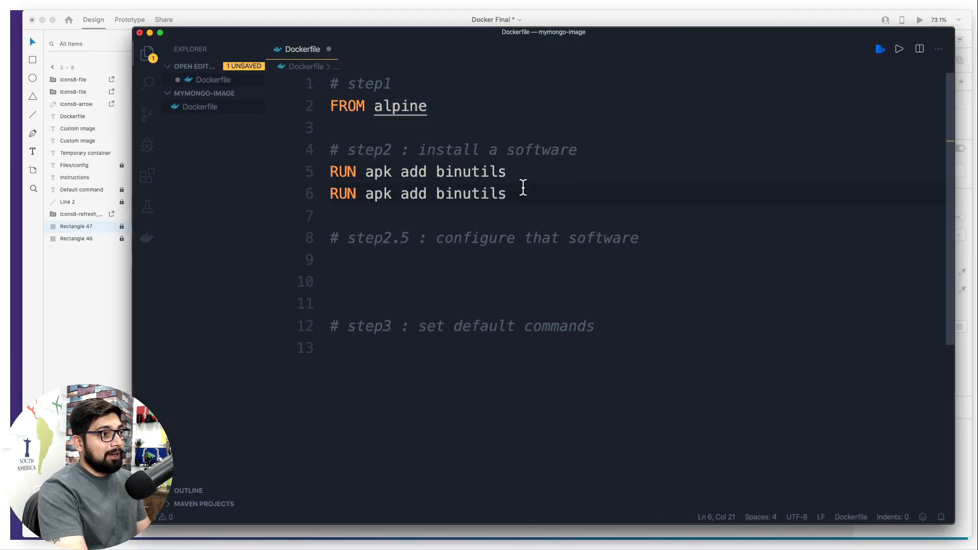
type("somep")
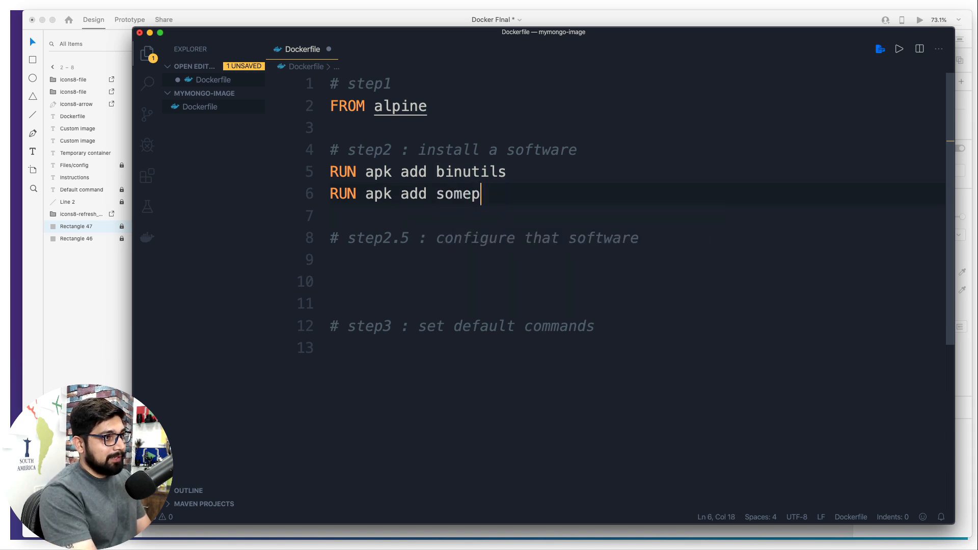
type("rogrram")
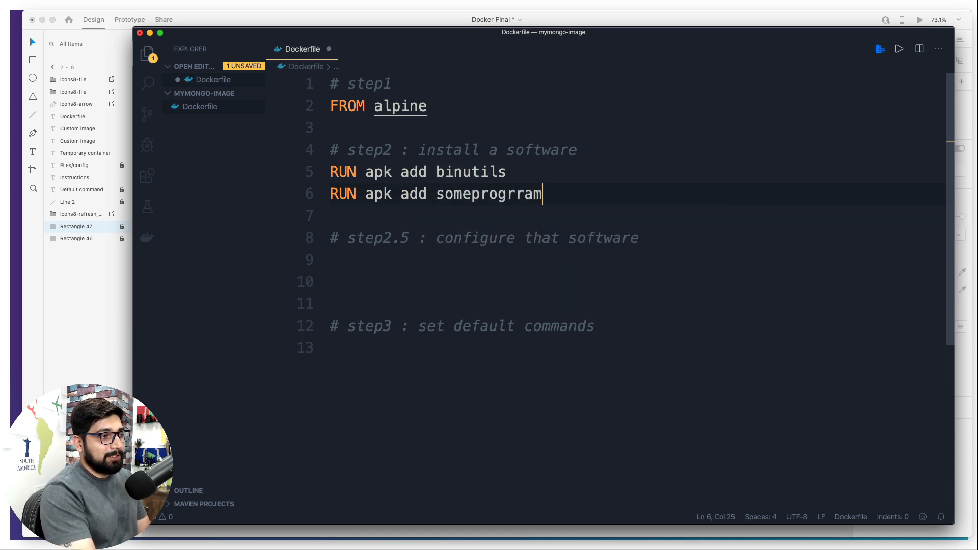
key("Backspace")
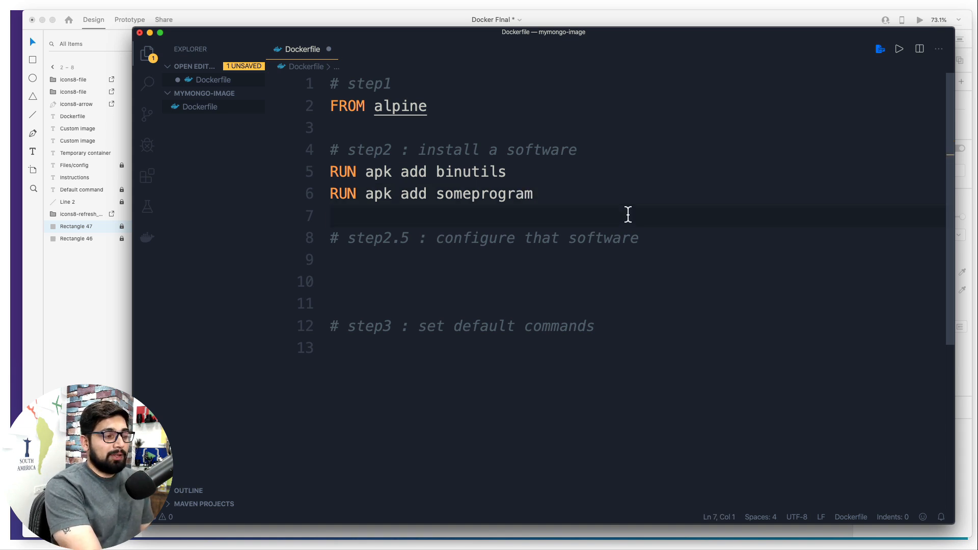
mouse_move(501, 215)
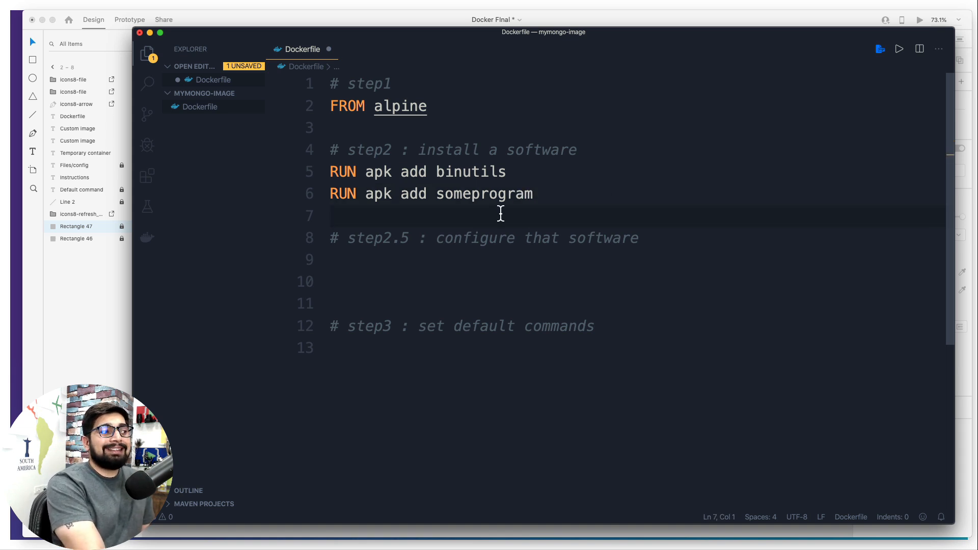
mouse_move(533, 238)
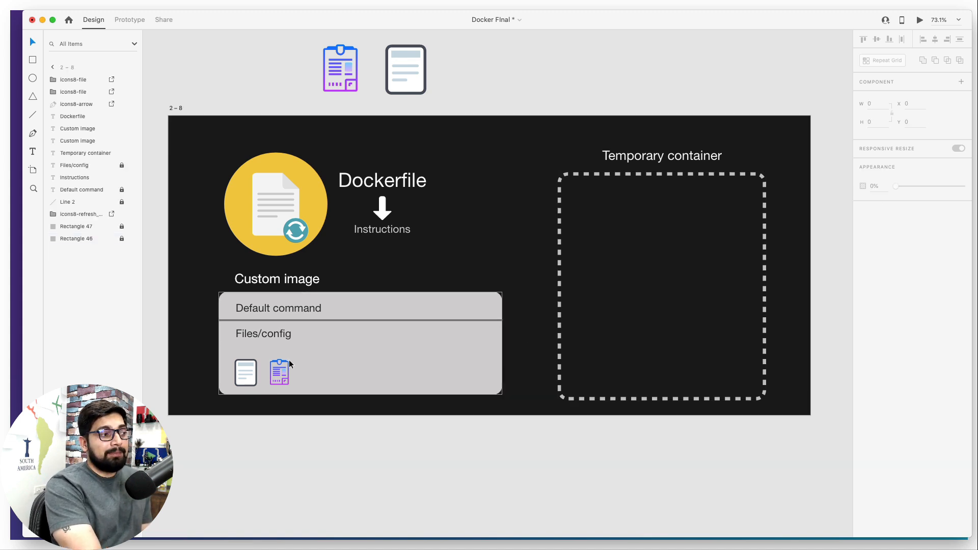
Alt-drag copies of the document and clipboard icons into the Temporary container box.
left_click(280, 373)
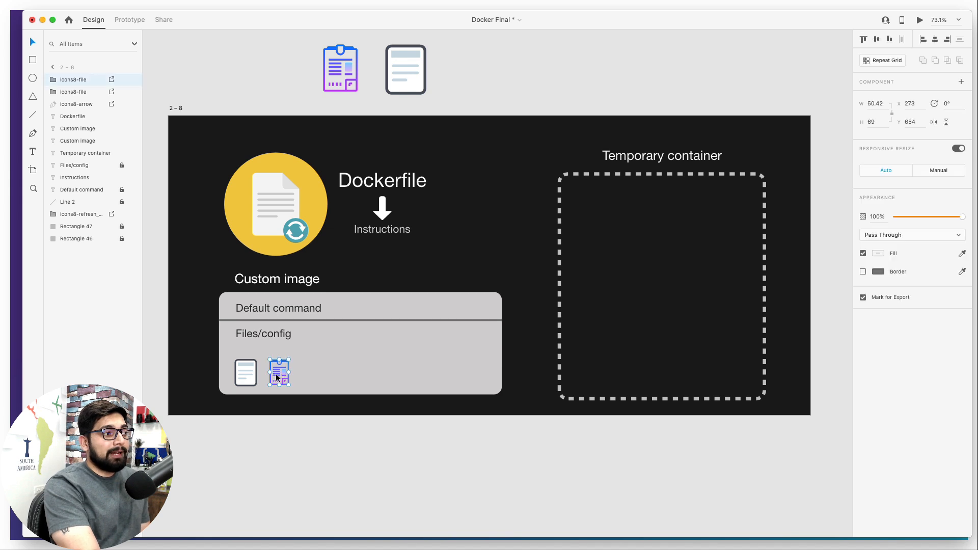
left_click(245, 373)
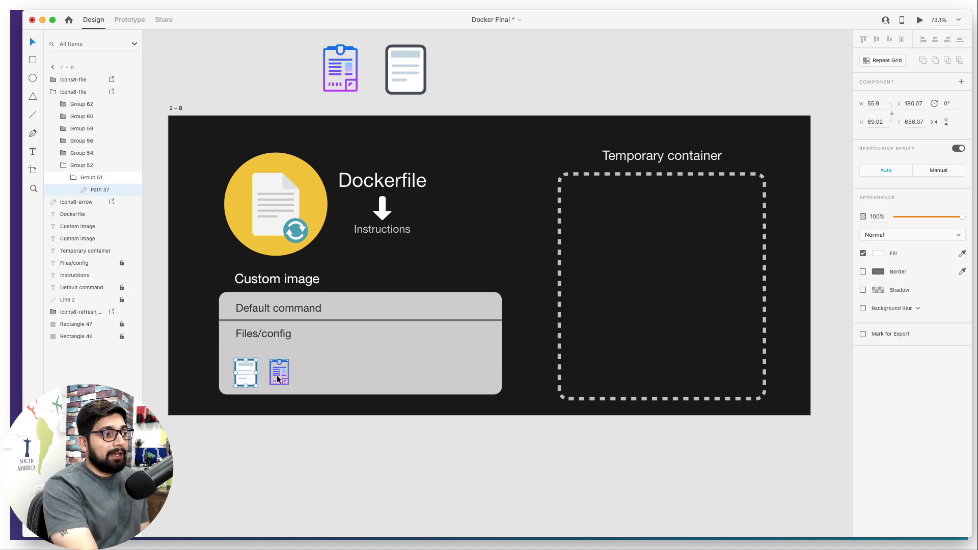
left_click(279, 373)
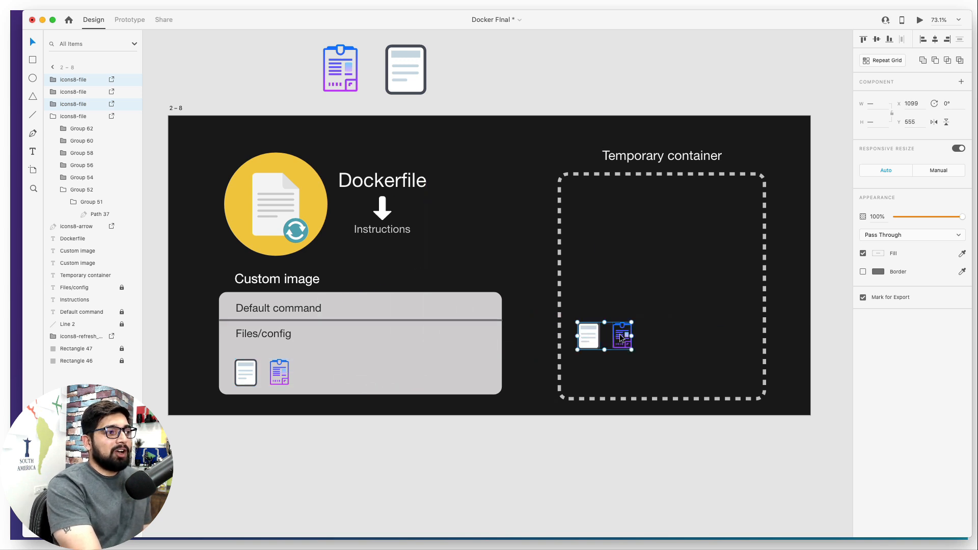
left_click(652, 346)
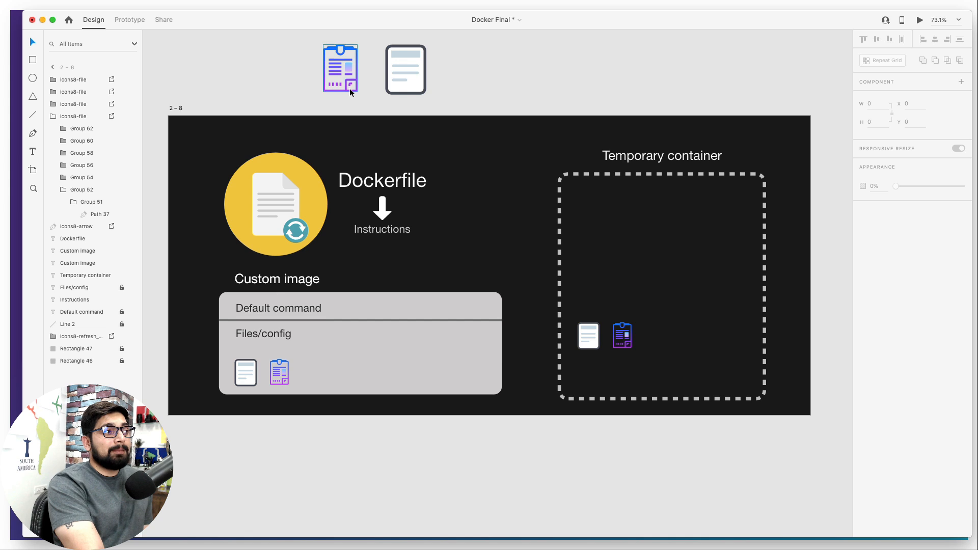
Alt-drag a third clipboard icon from above the artboard into the container and scale it down to match.
left_click(340, 69)
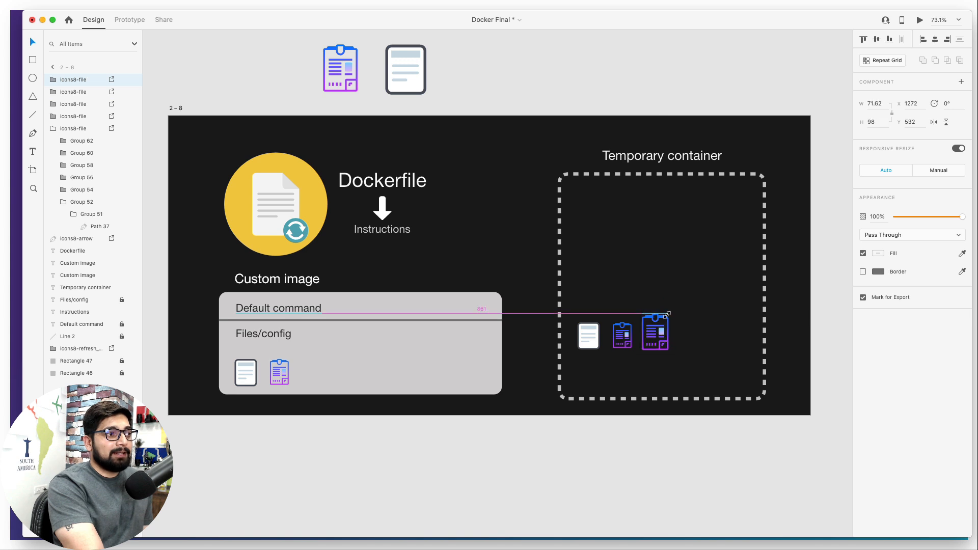
left_click(654, 332)
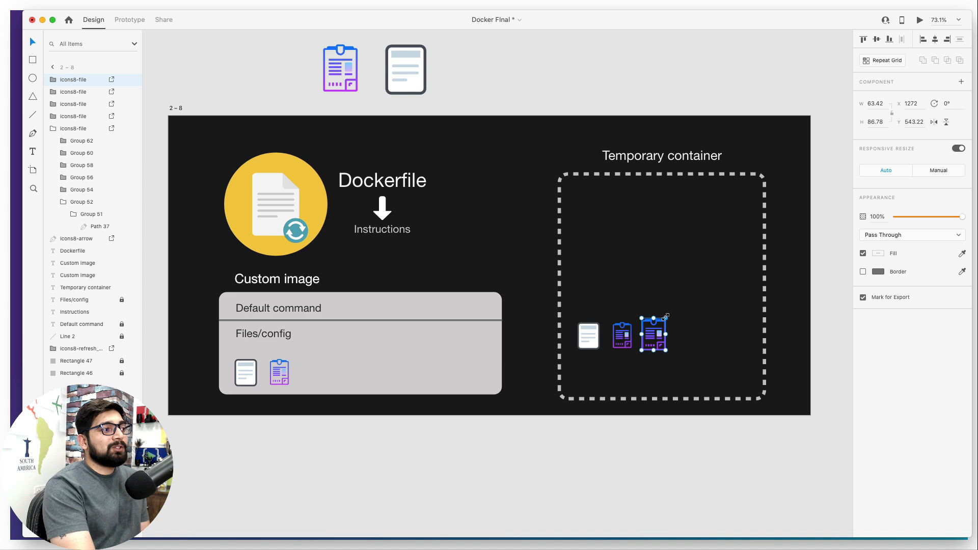
left_click(280, 373)
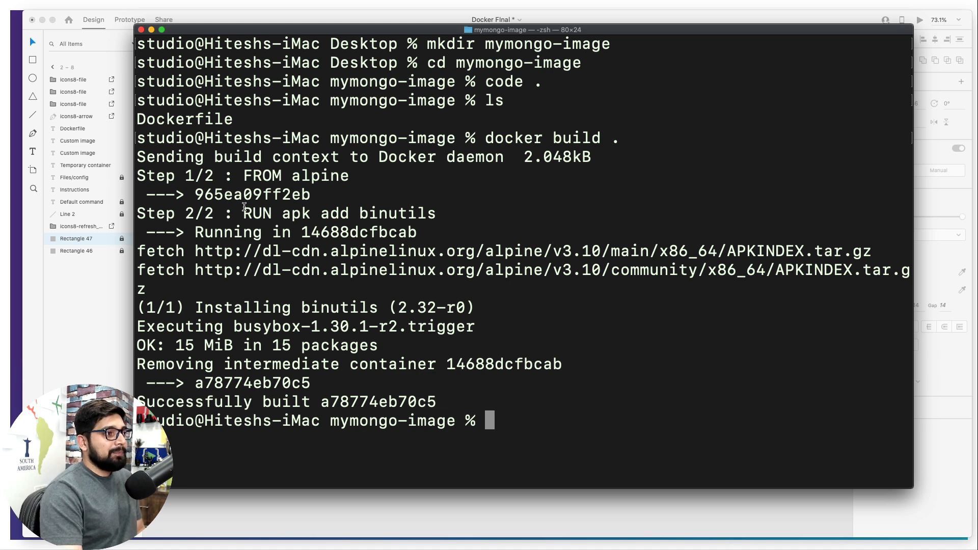
left_click_drag(245, 213, 306, 213)
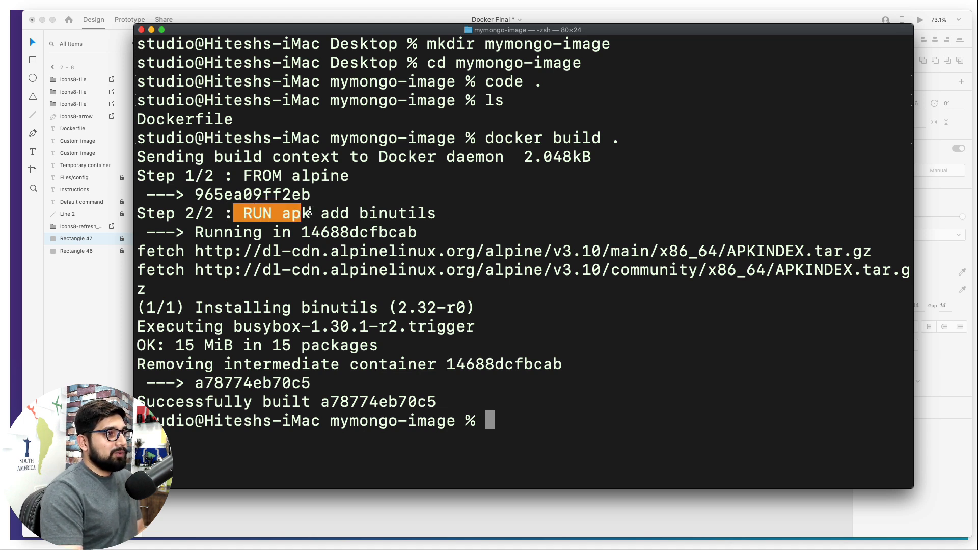
mouse_move(457, 215)
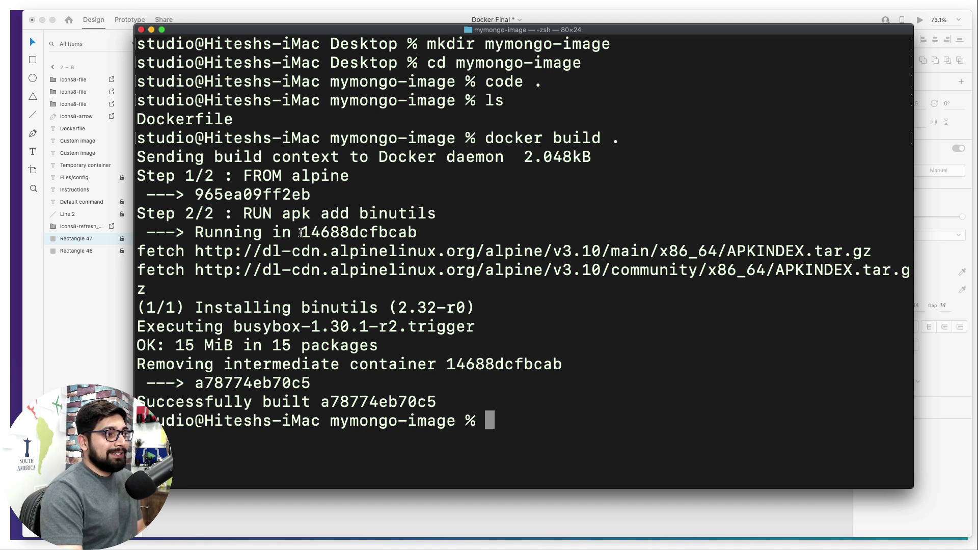
double_click(309, 232)
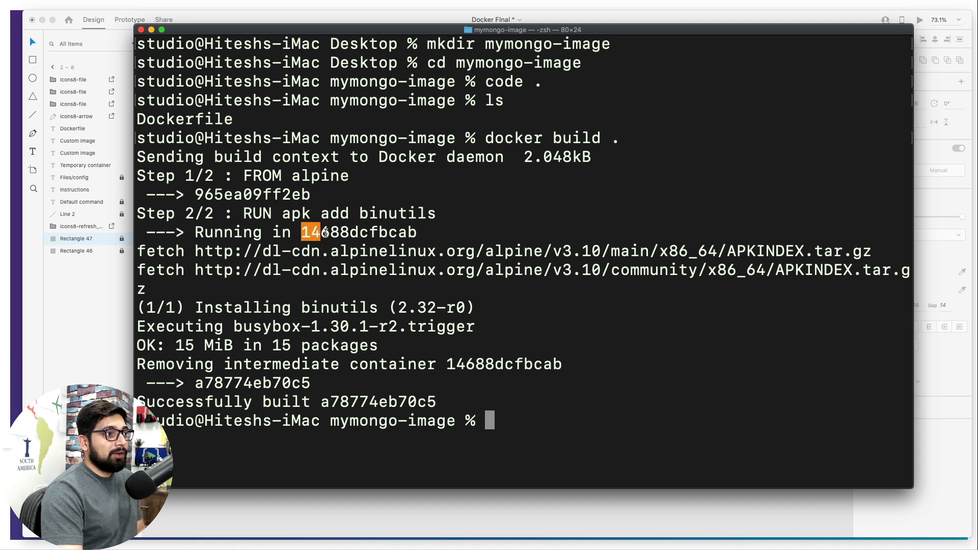
double_click(359, 232)
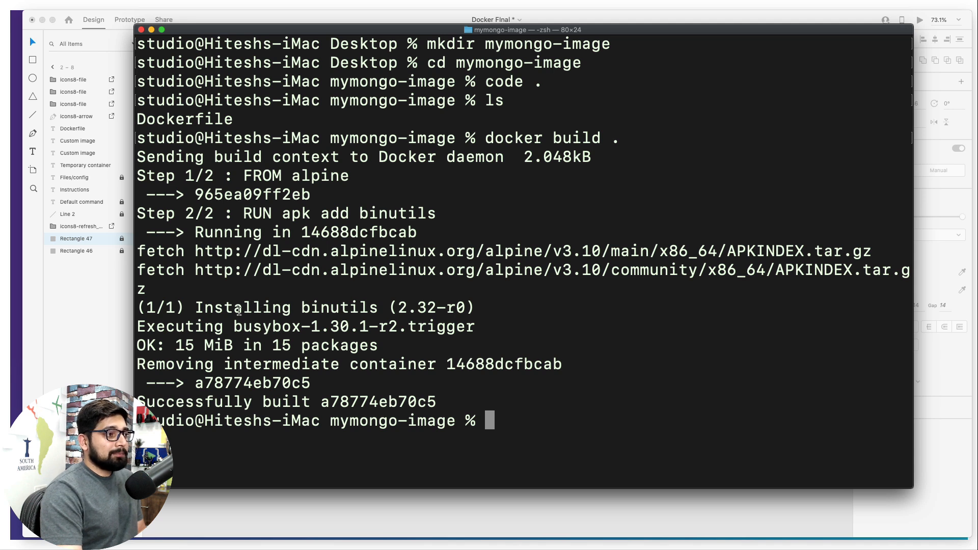
mouse_move(181, 364)
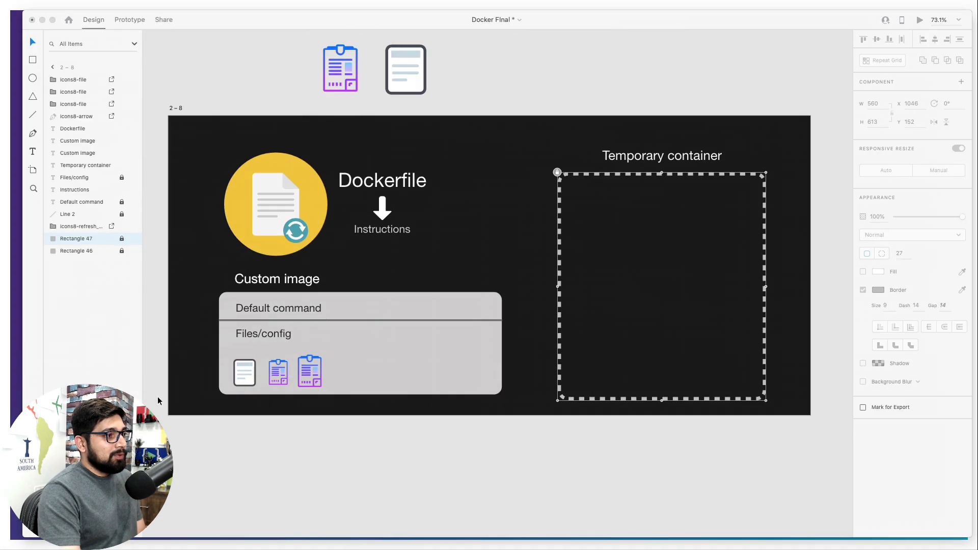
Edit the heading to read 'a78774eb70c5 Custom image' and commit it.
left_click(276, 278)
type("a78774eb70c5 ")
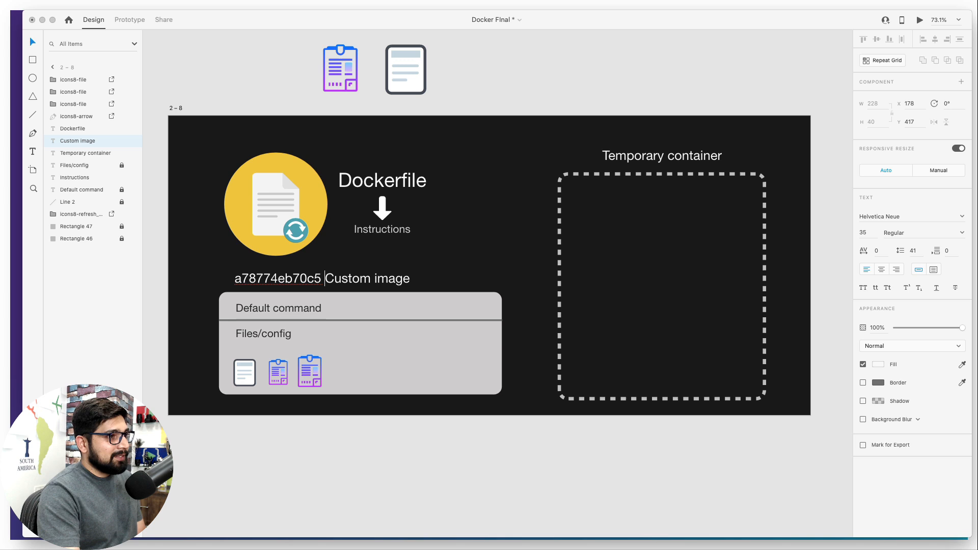
left_click(465, 281)
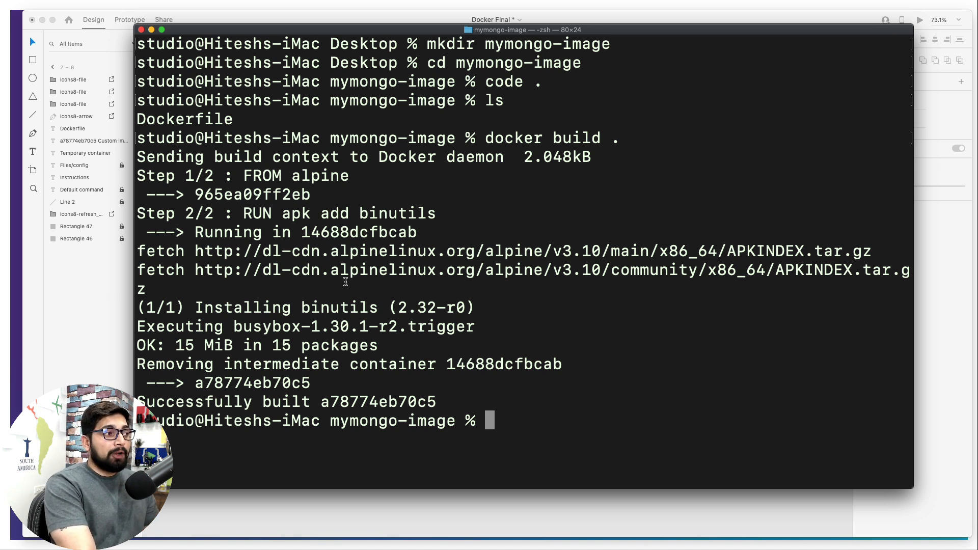
mouse_move(224, 279)
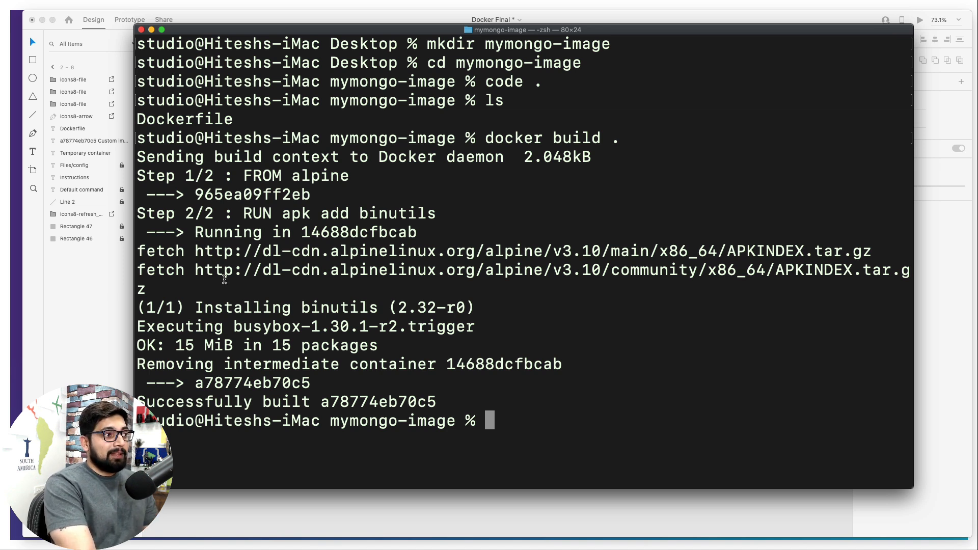
double_click(339, 307)
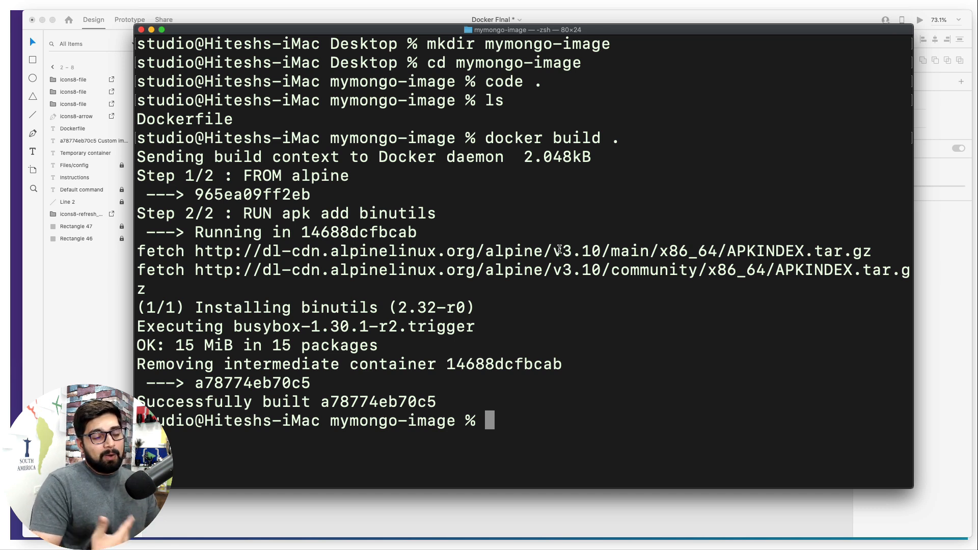
mouse_move(231, 280)
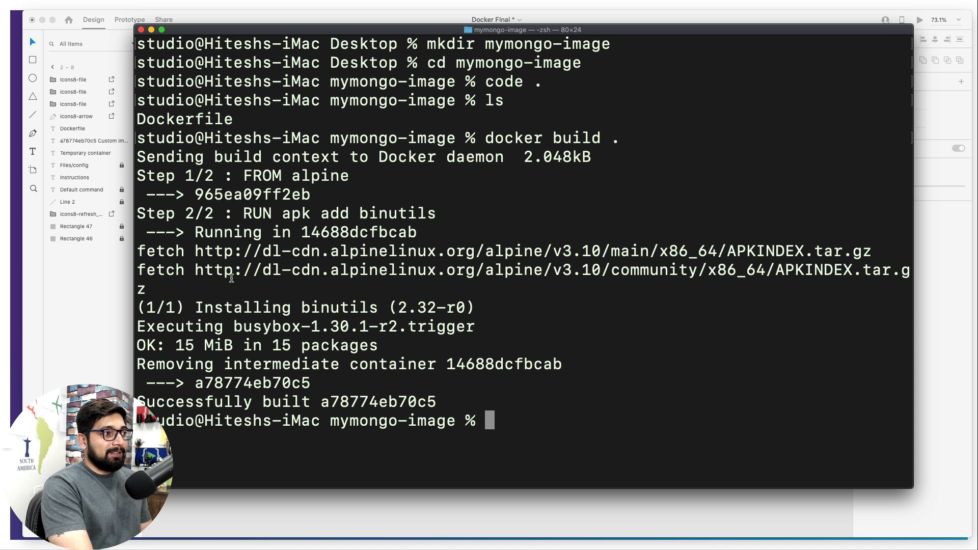
mouse_move(497, 284)
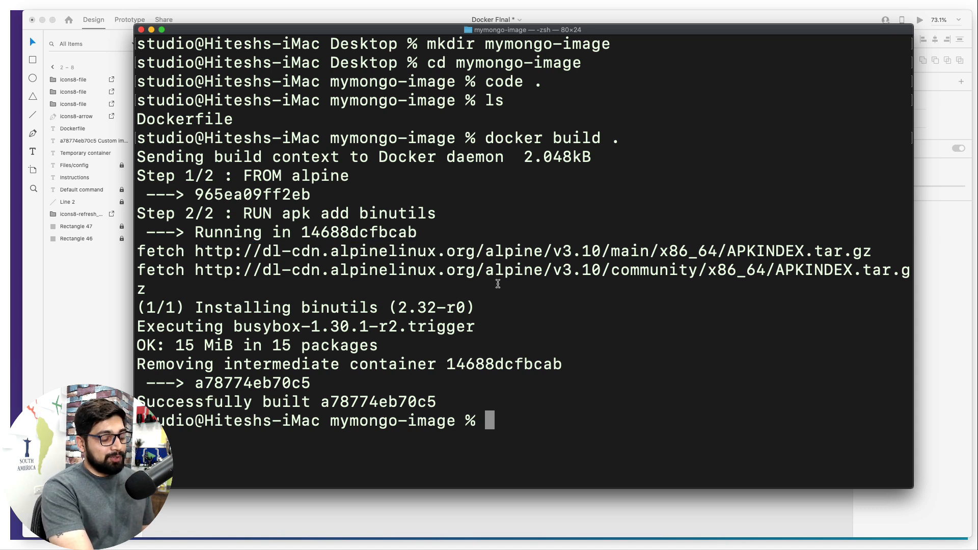